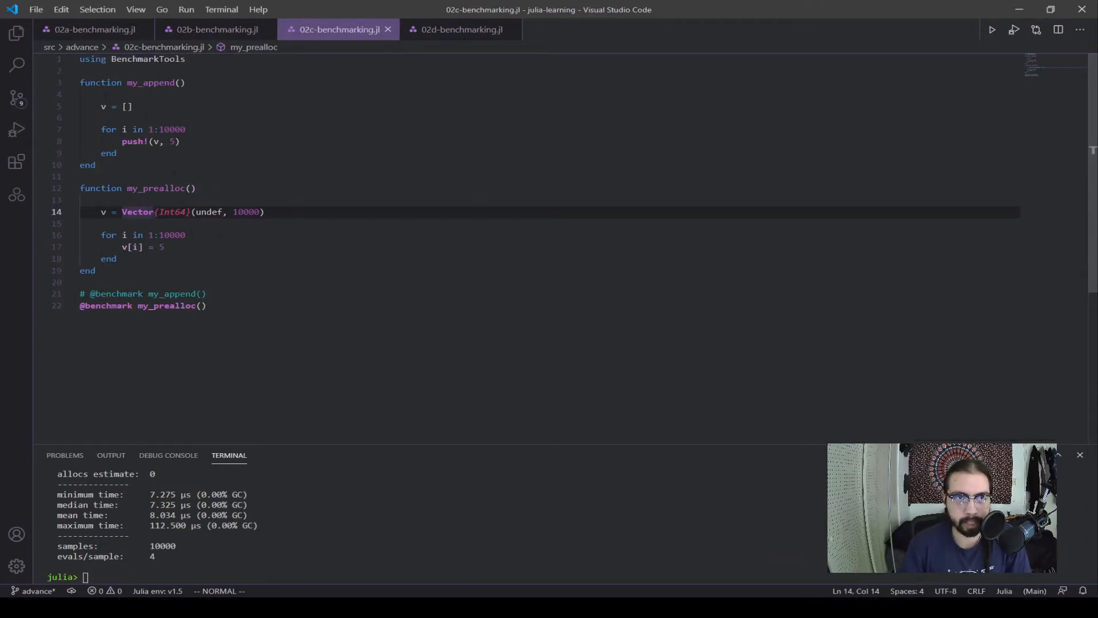
Rerun include("02c-benchmarking.jl") in the terminal, yielding a 100.300 μs minimum time.
click(199, 306)
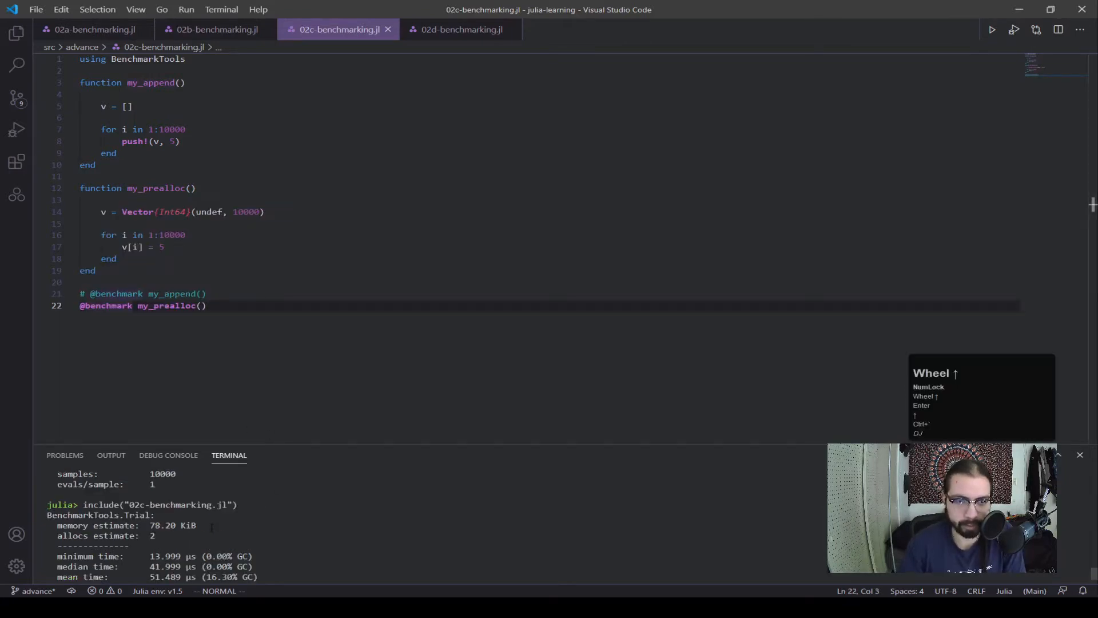
scroll(down, 3)
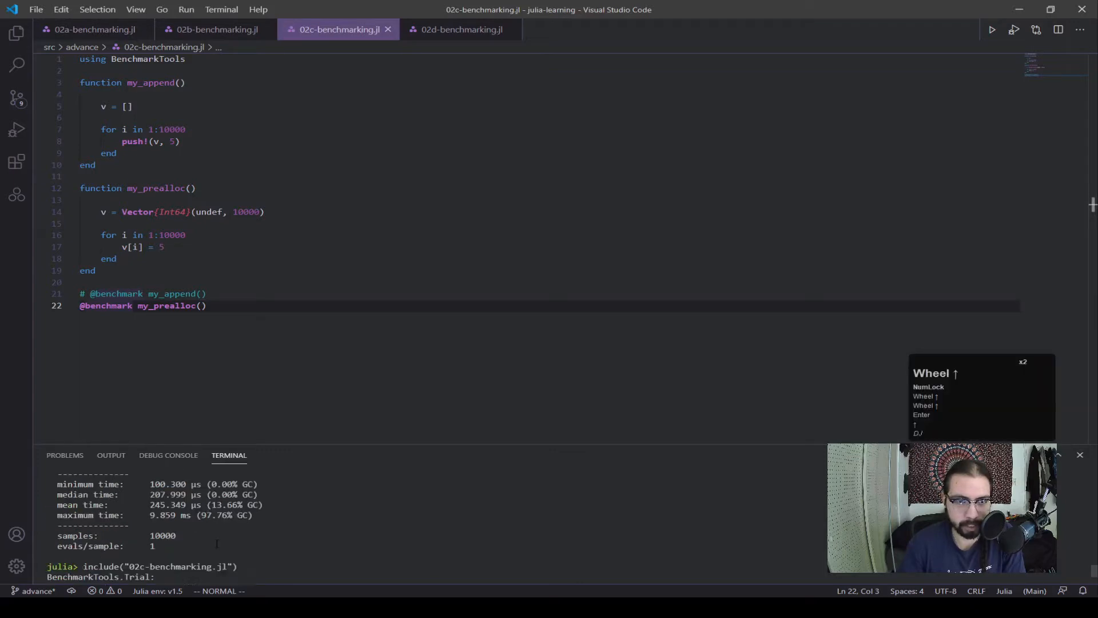
click(174, 212)
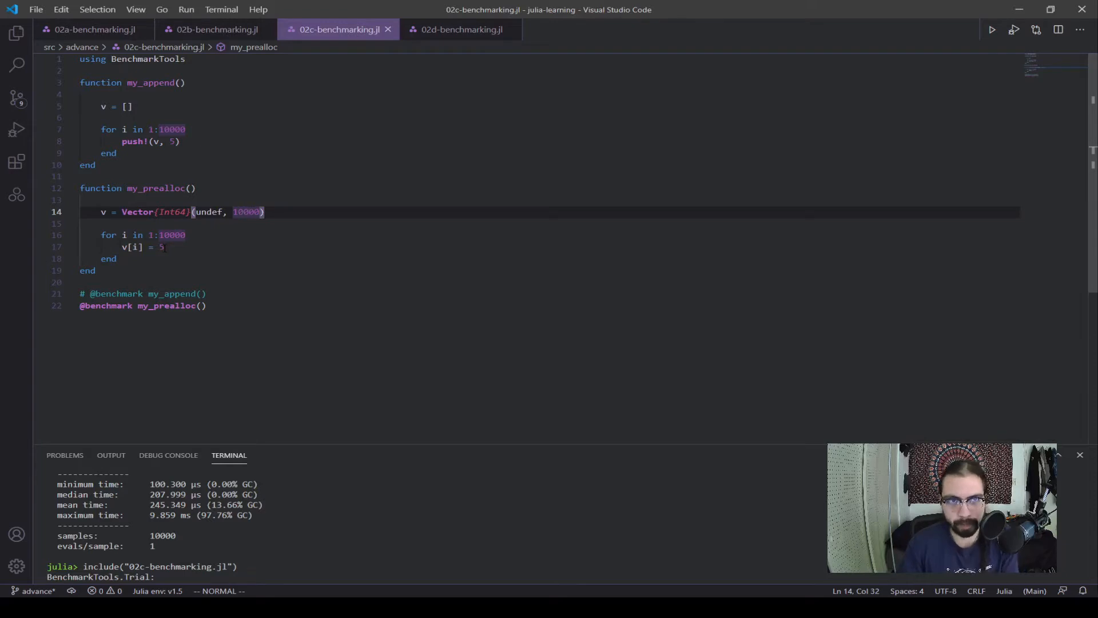
click(106, 107)
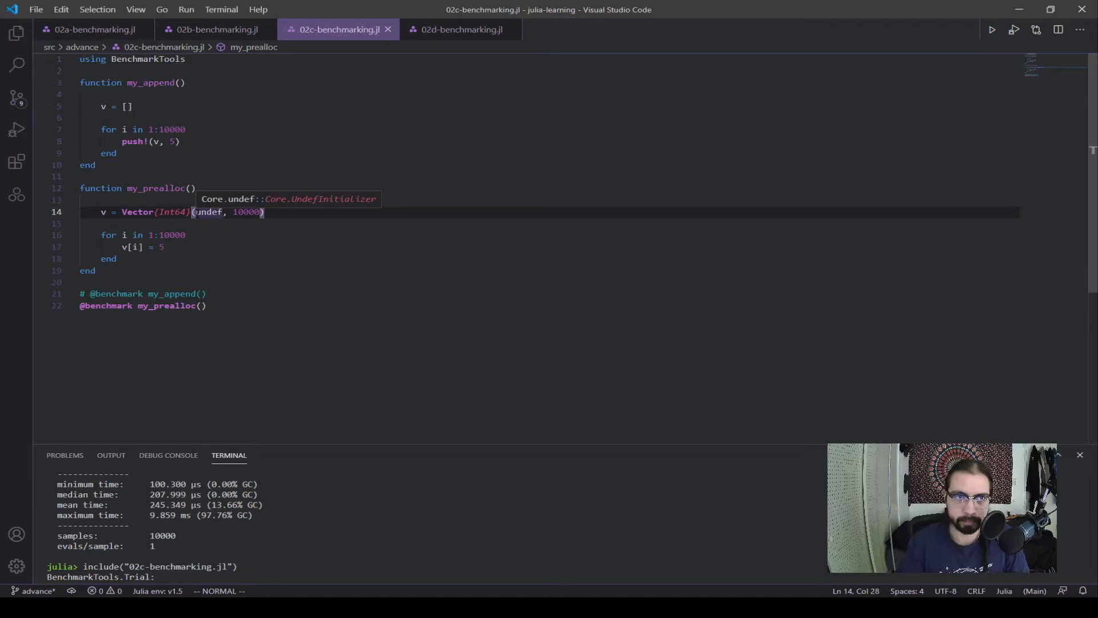
click(151, 129)
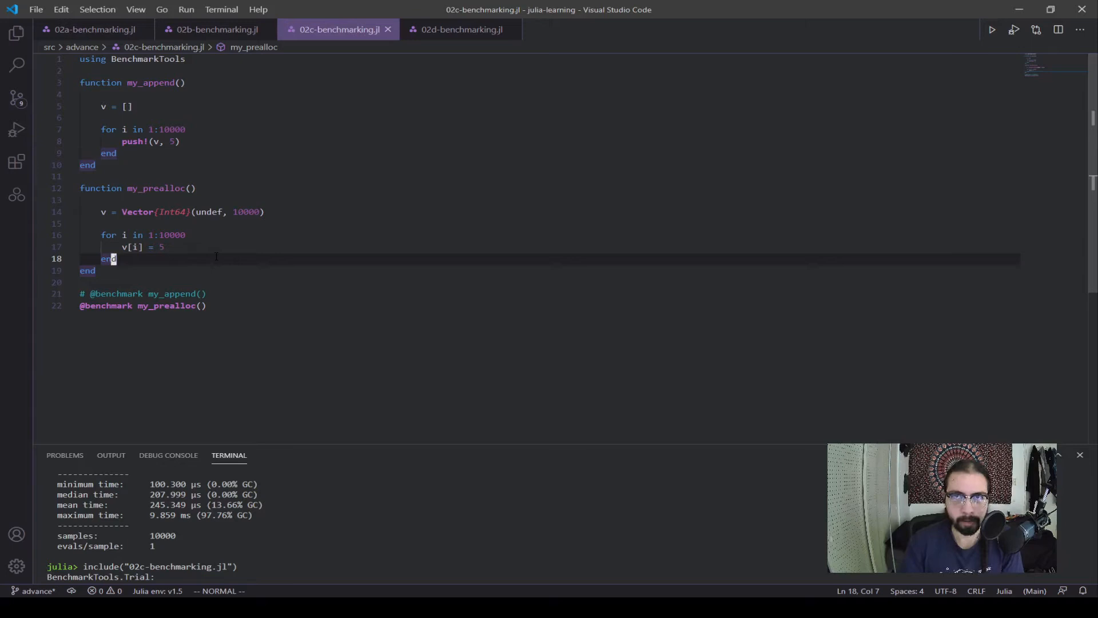
click(154, 130)
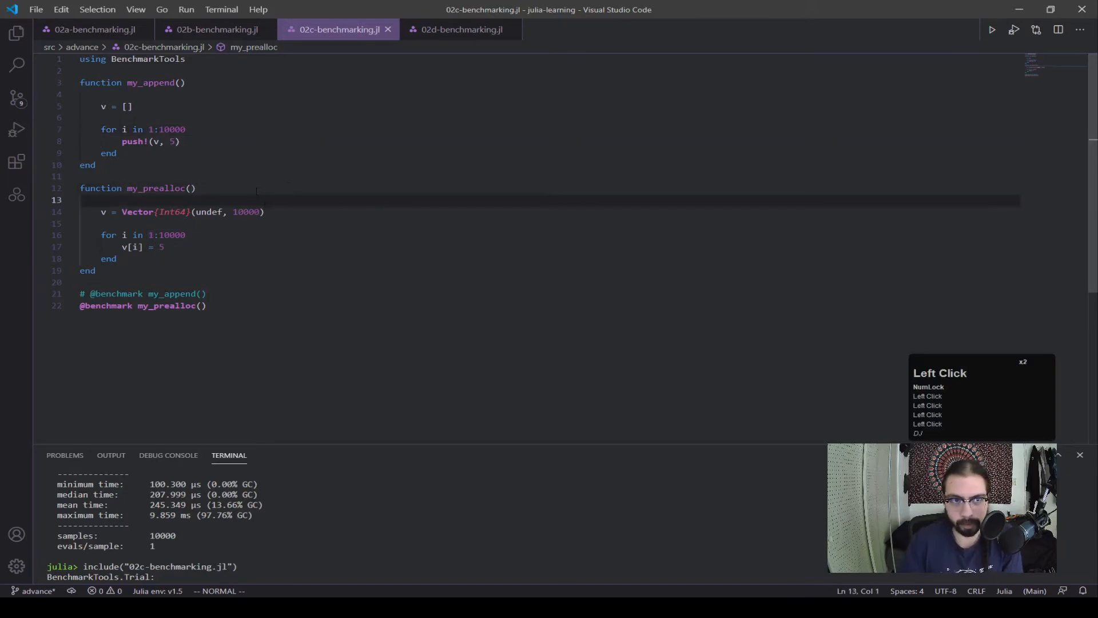
double_click(164, 188)
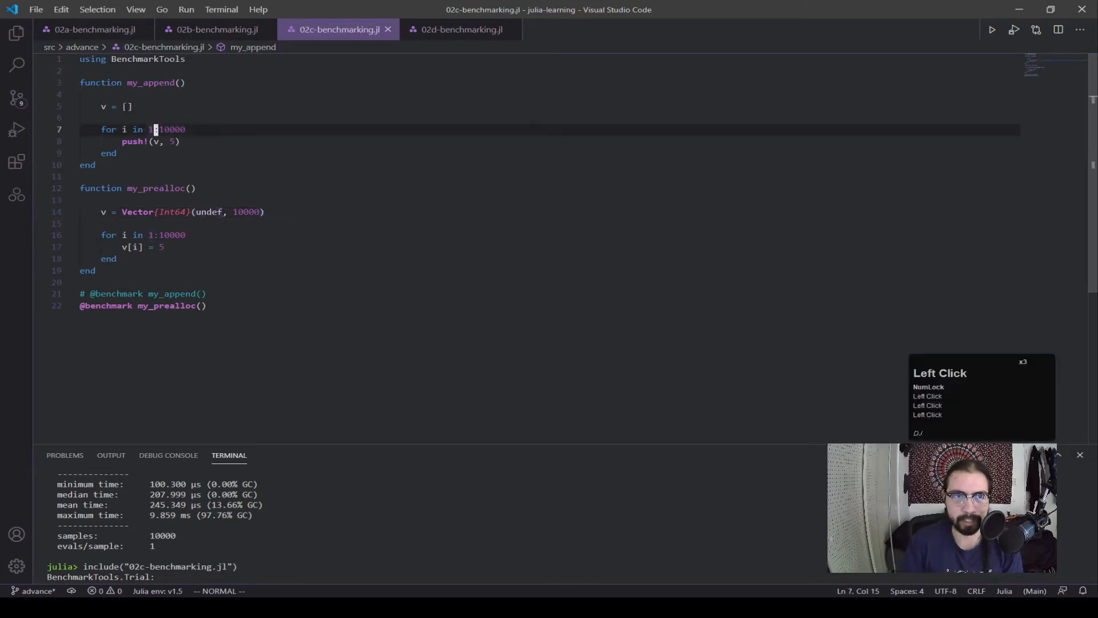
click(126, 106)
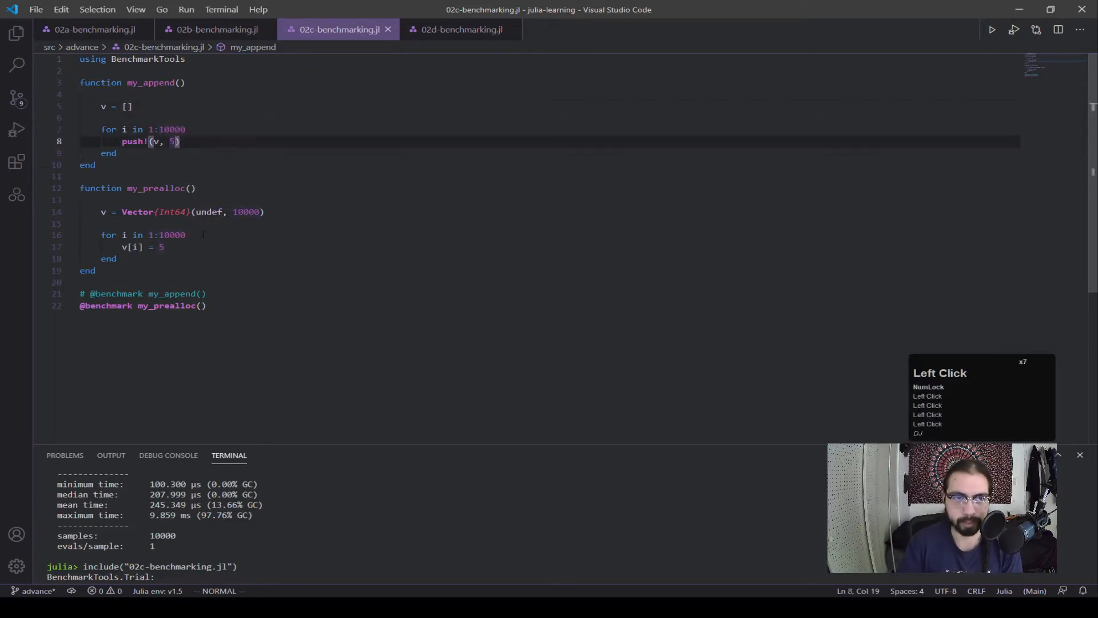
click(460, 29)
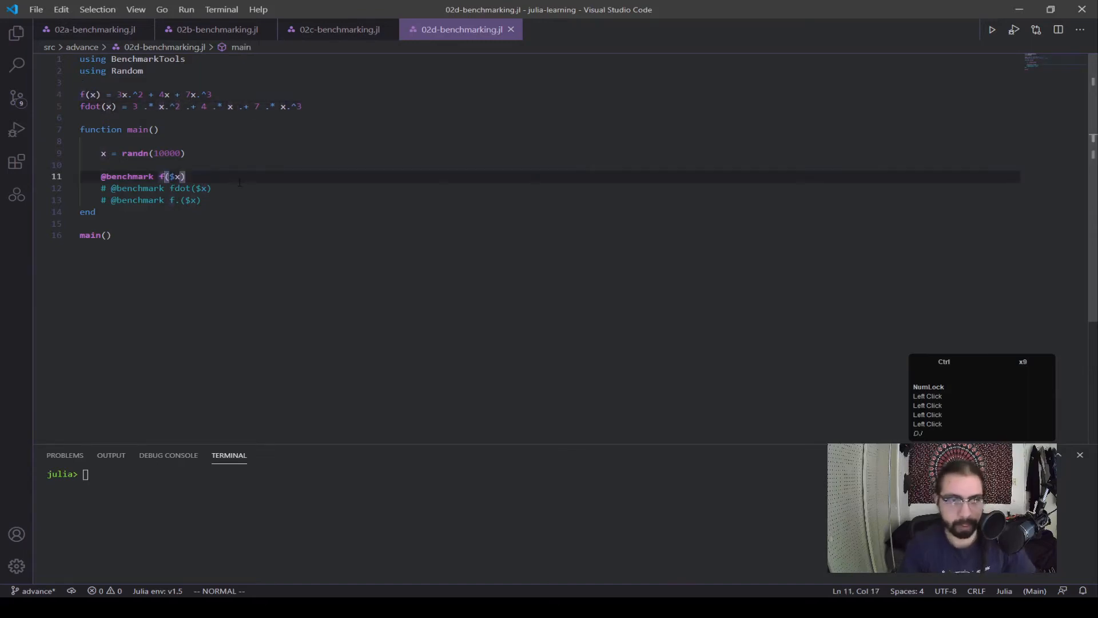
Run include("02d-benchmarking.jl") for the f($x) benchmark, then toggle comments toward fdot.
text(include("02d-benchmarking.jl"))
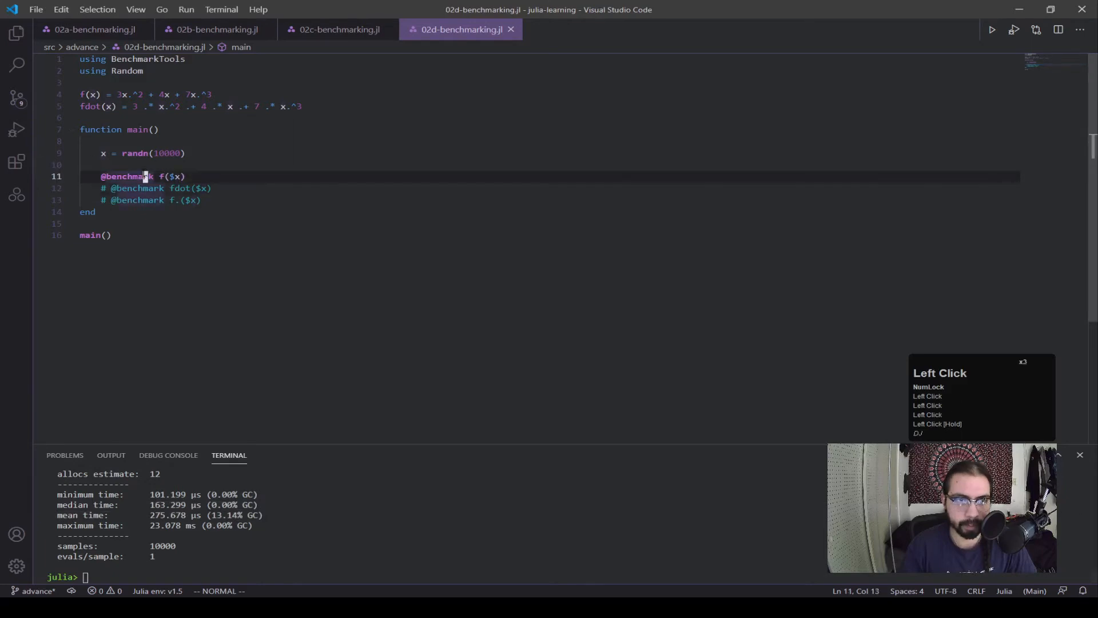
key(ctrl+/)
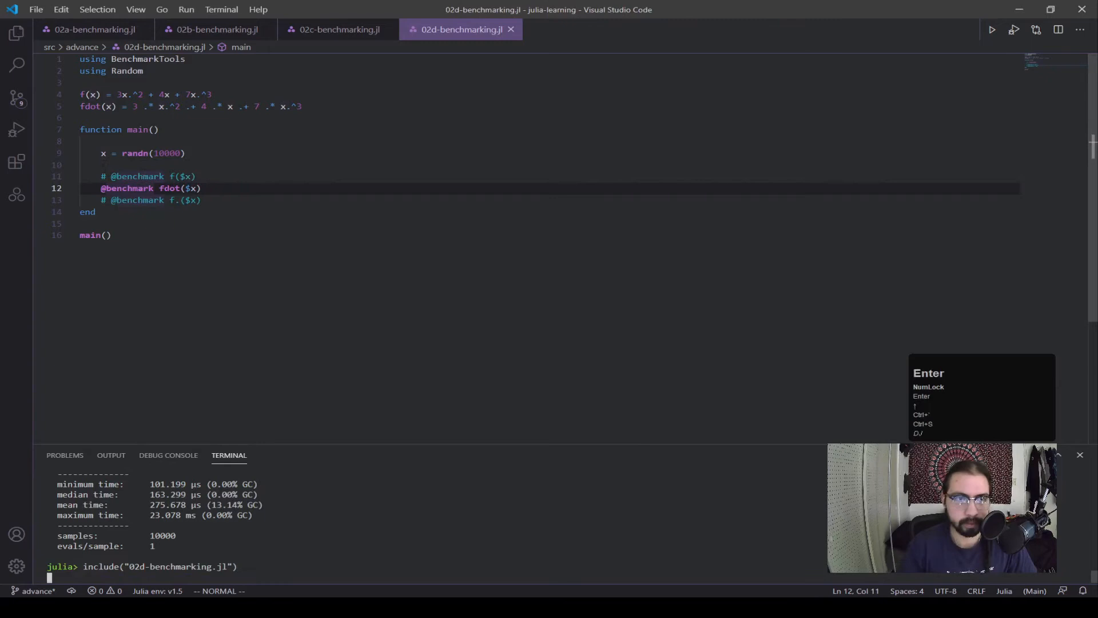
Review the fdot definition while its benchmark reports a 19.600 μs minimum with 2 allocations.
click(139, 106)
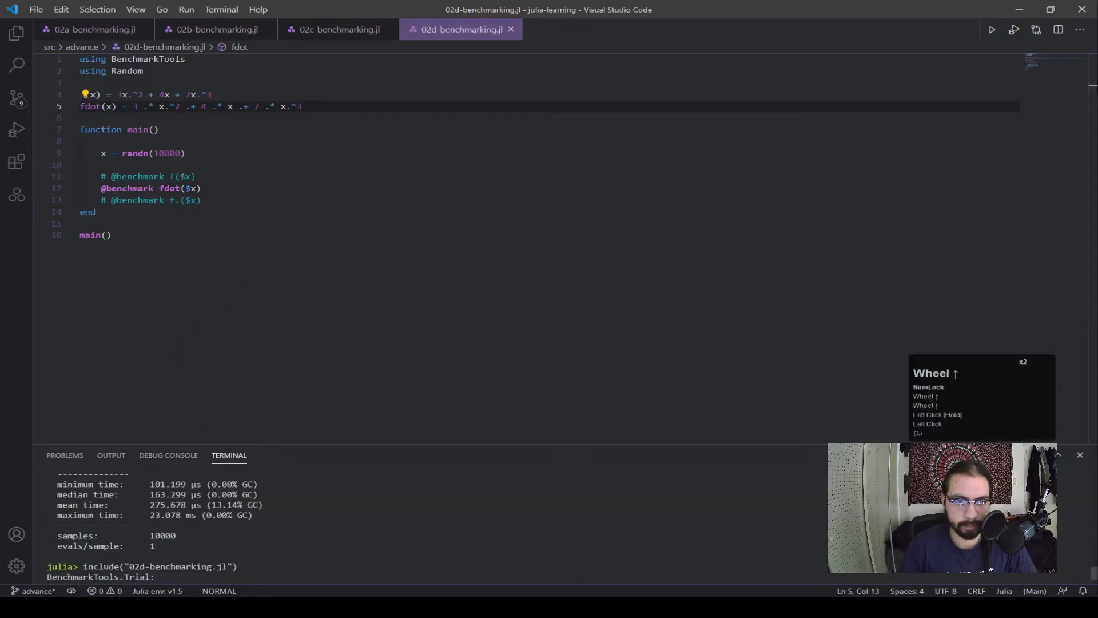
scroll(down, 3)
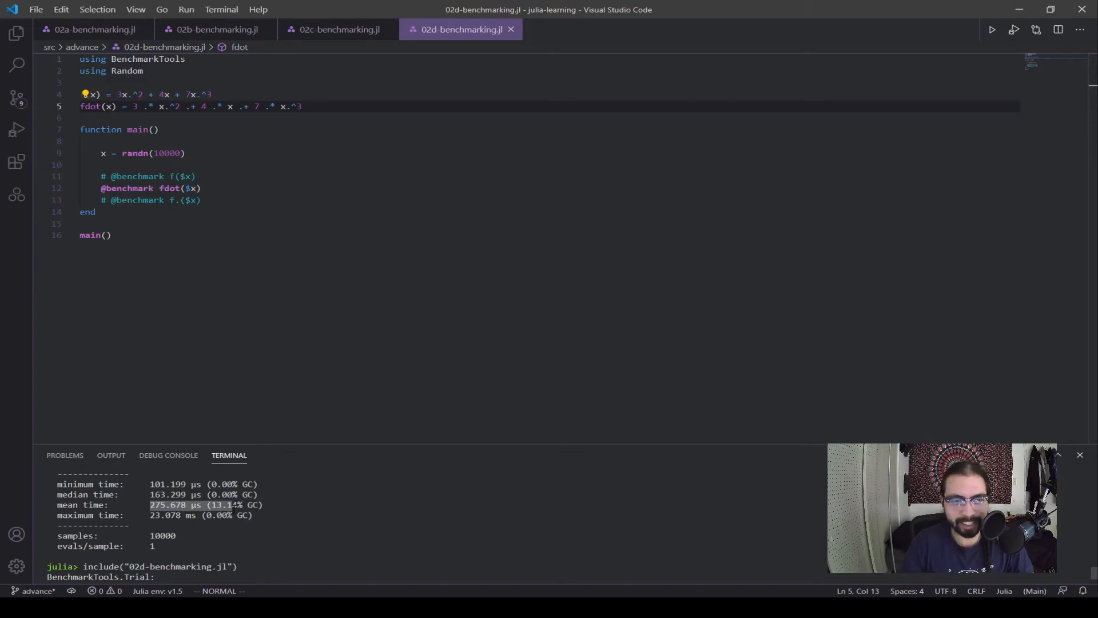
scroll(down, 3)
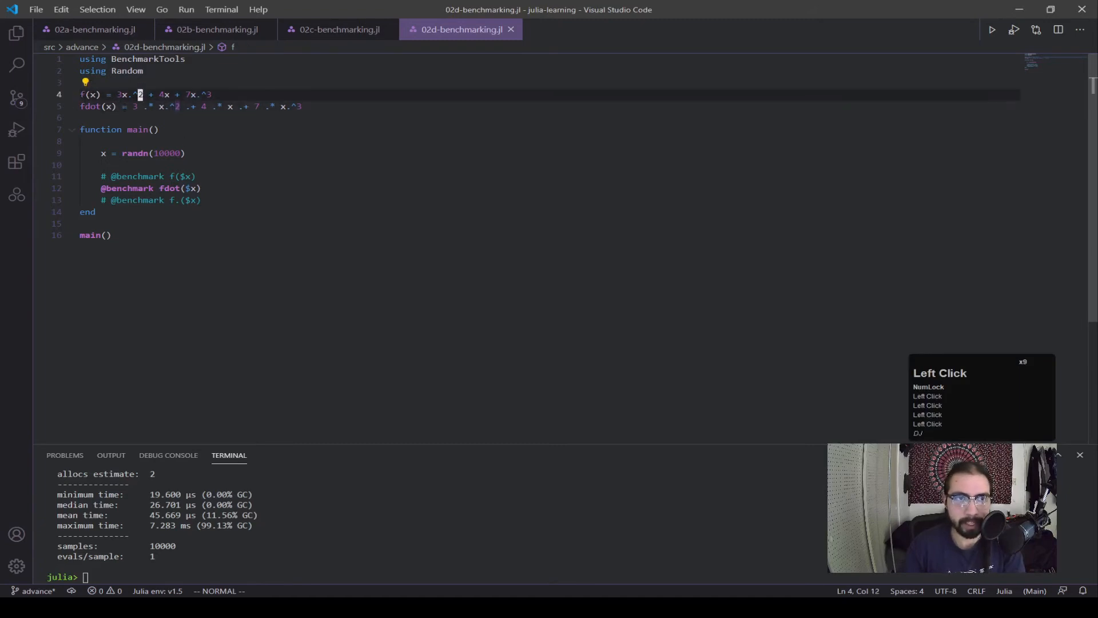
click(144, 105)
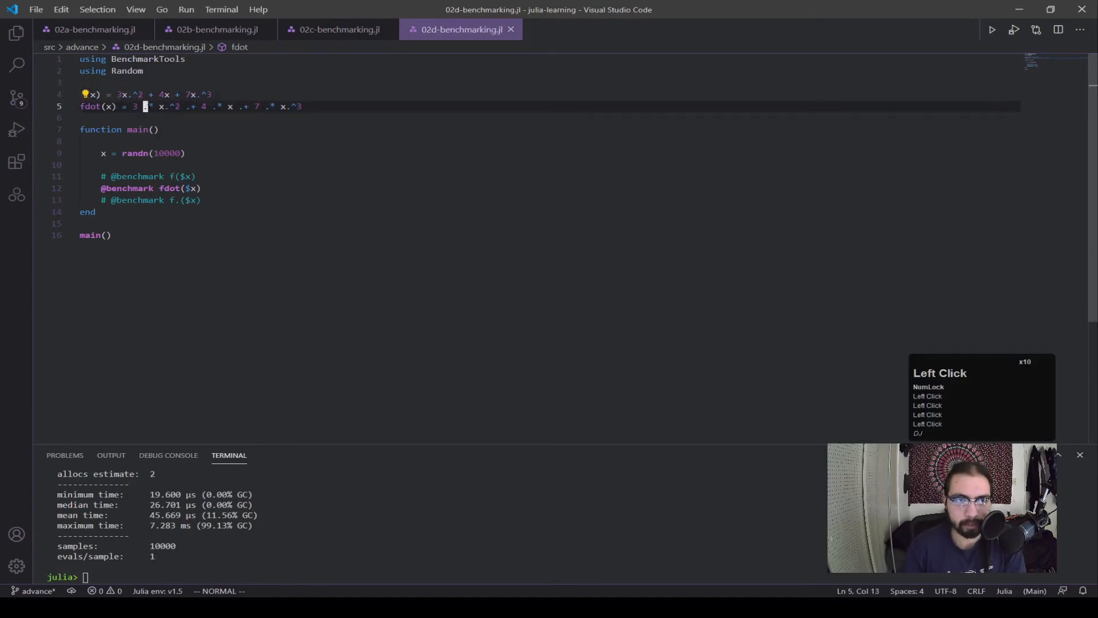
drag(143, 105, 301, 106)
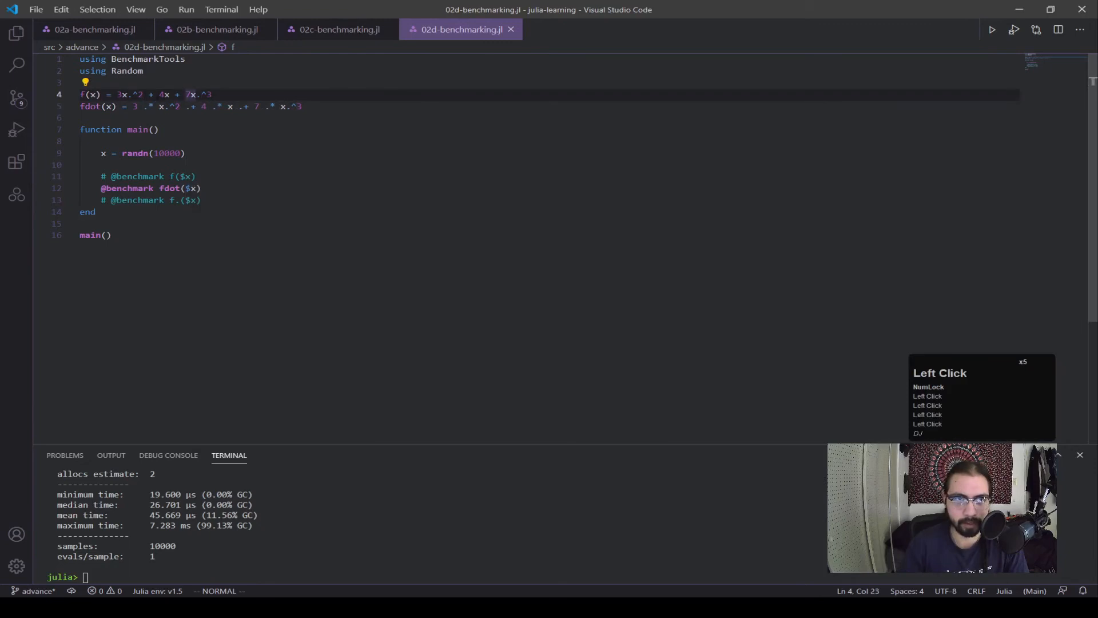
click(163, 95)
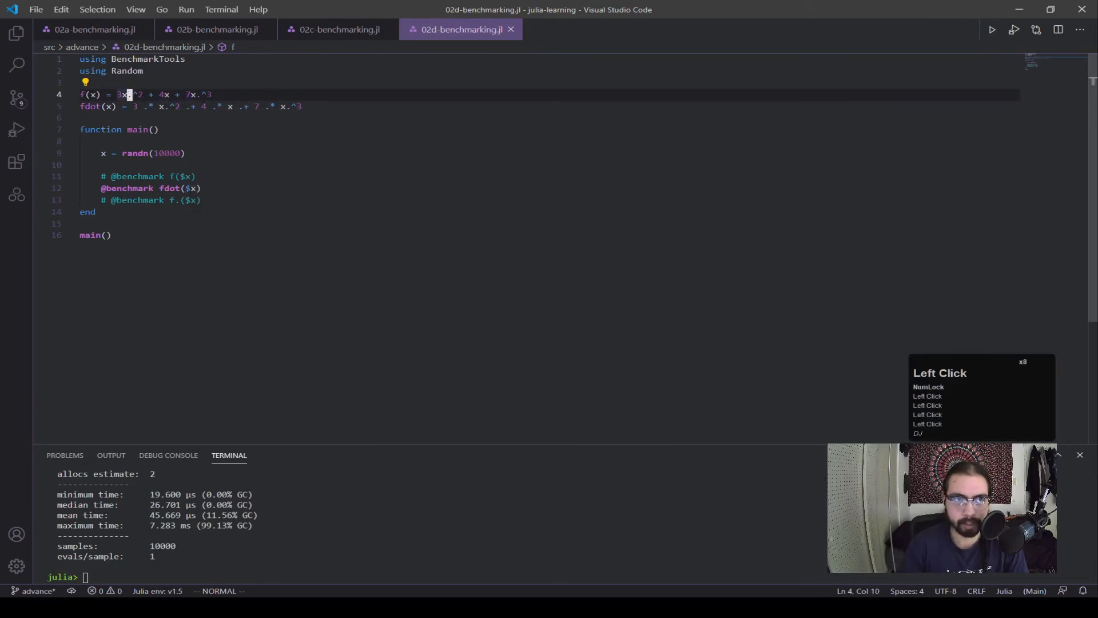
scroll(down, 3)
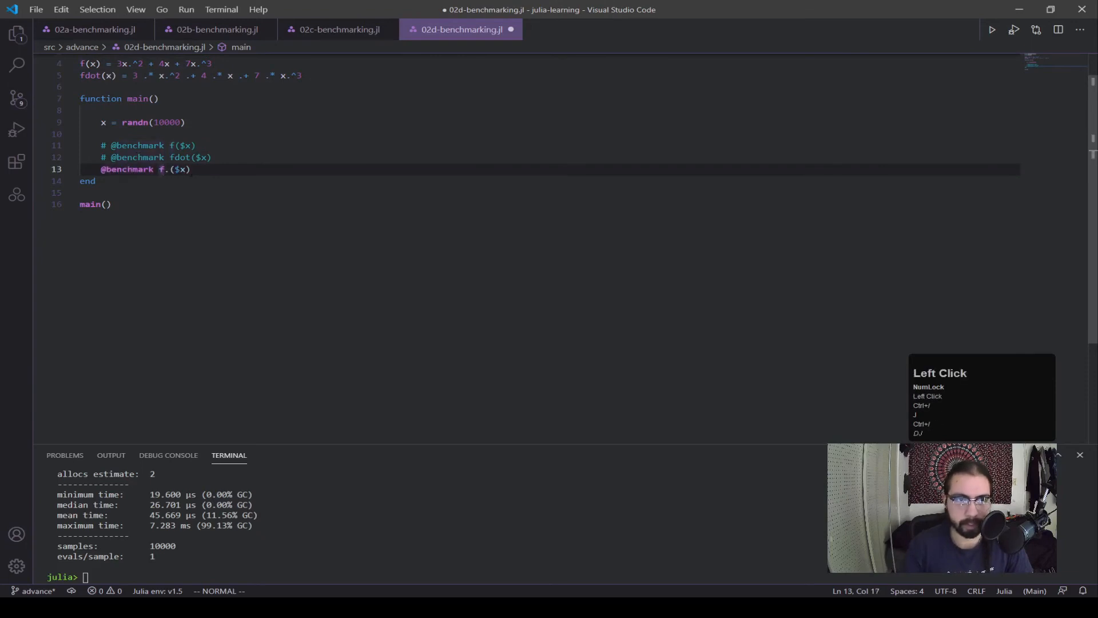
Run the f.($x) benchmark in the REPL, showing 15.800 µs minimum, 39.256 µs mean, 2 allocations.
click(164, 170)
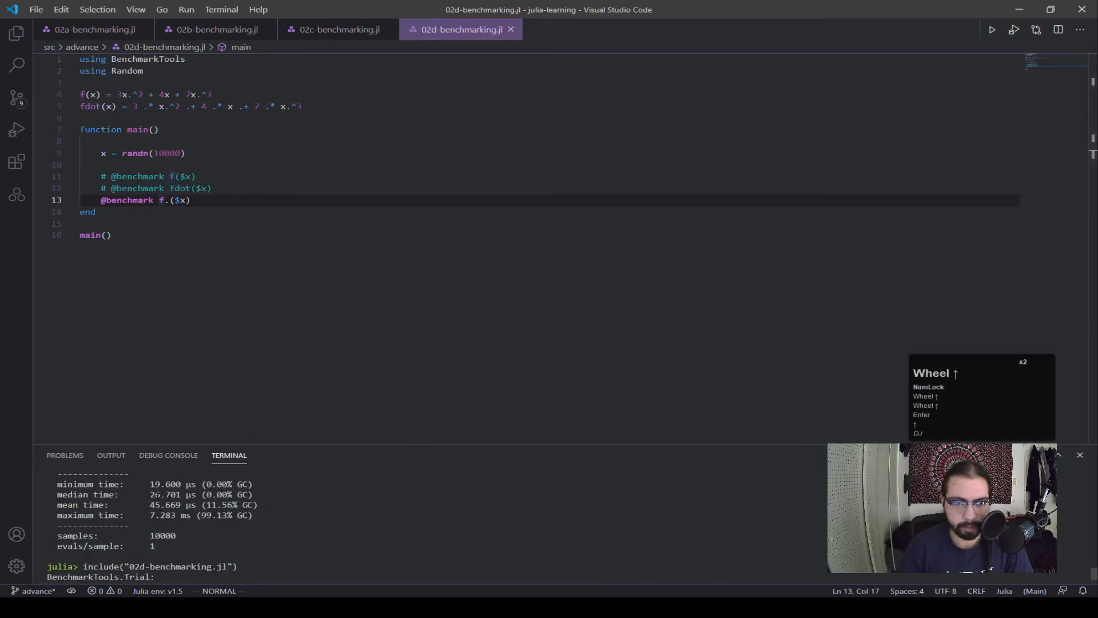
scroll(down, 3)
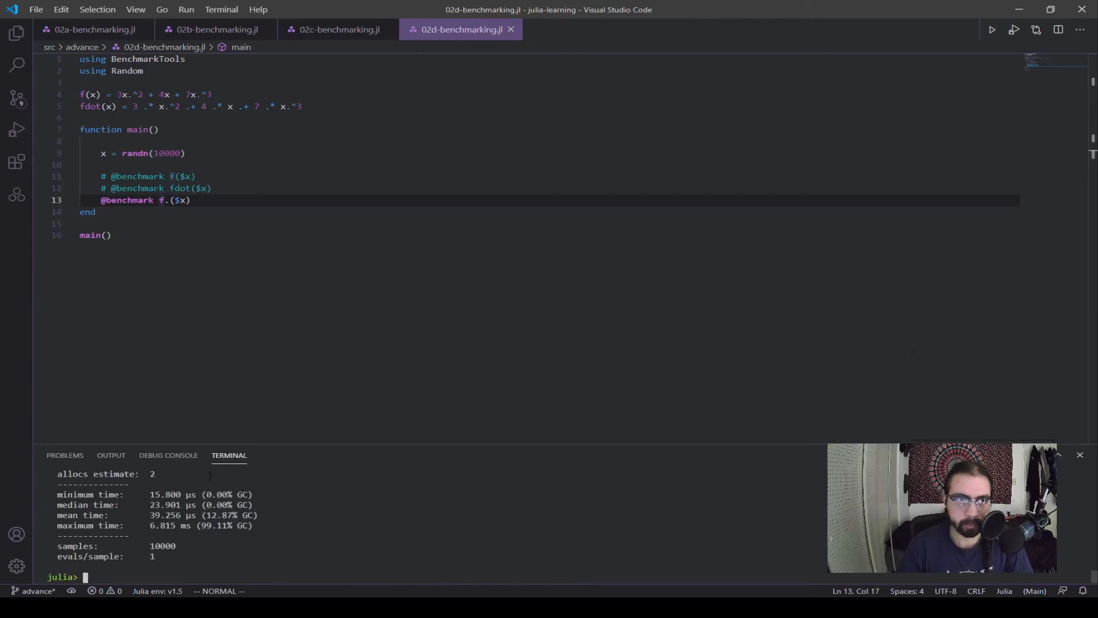
click(175, 188)
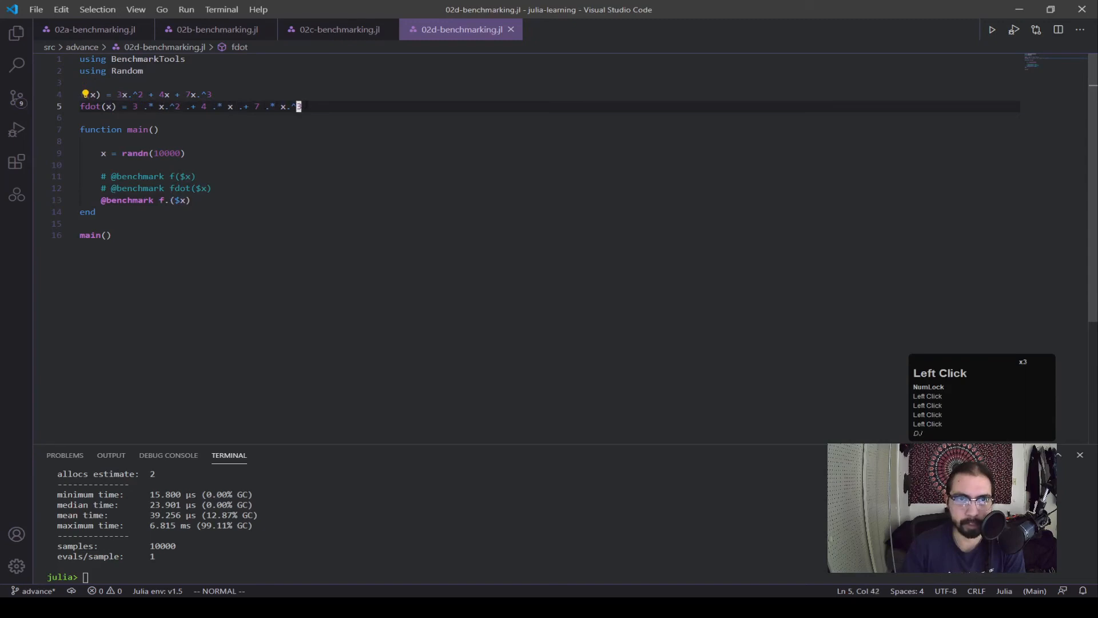
click(191, 105)
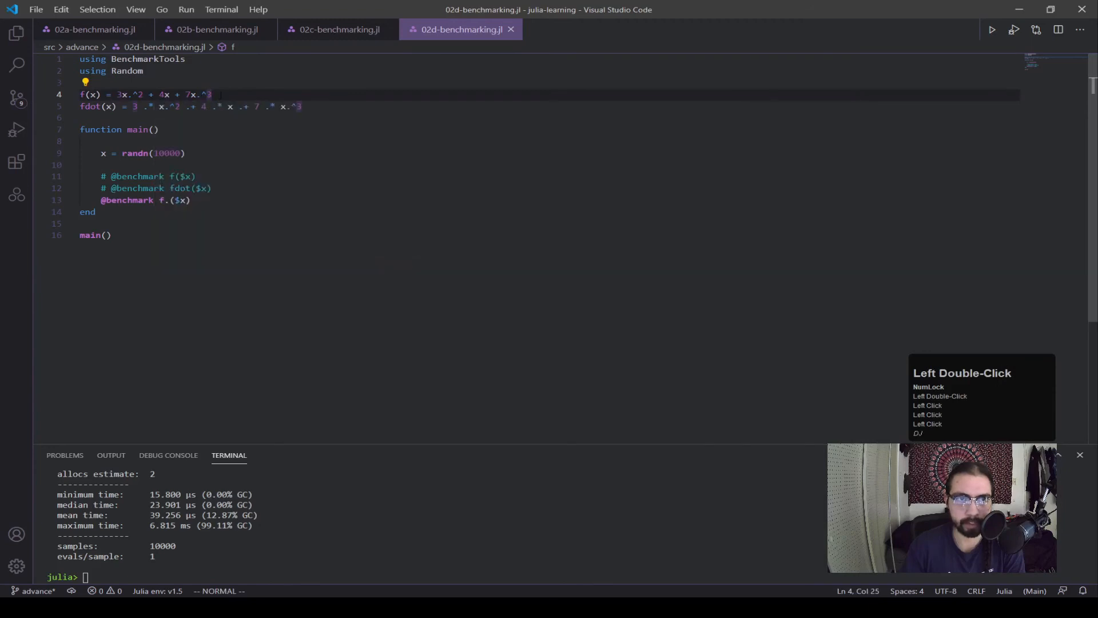
click(189, 94)
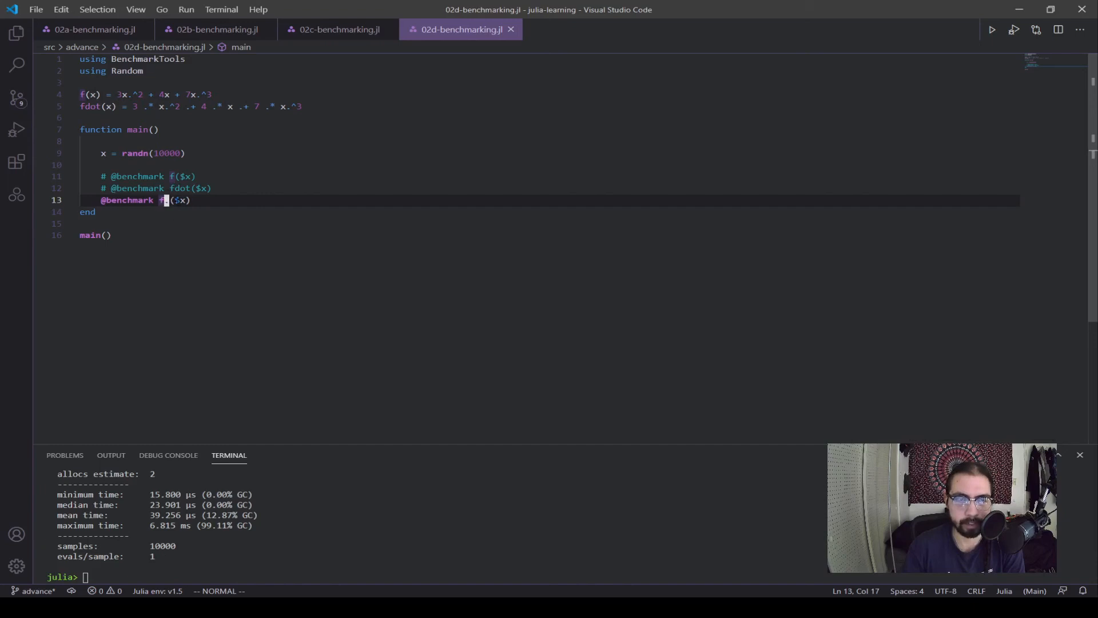
text(.)
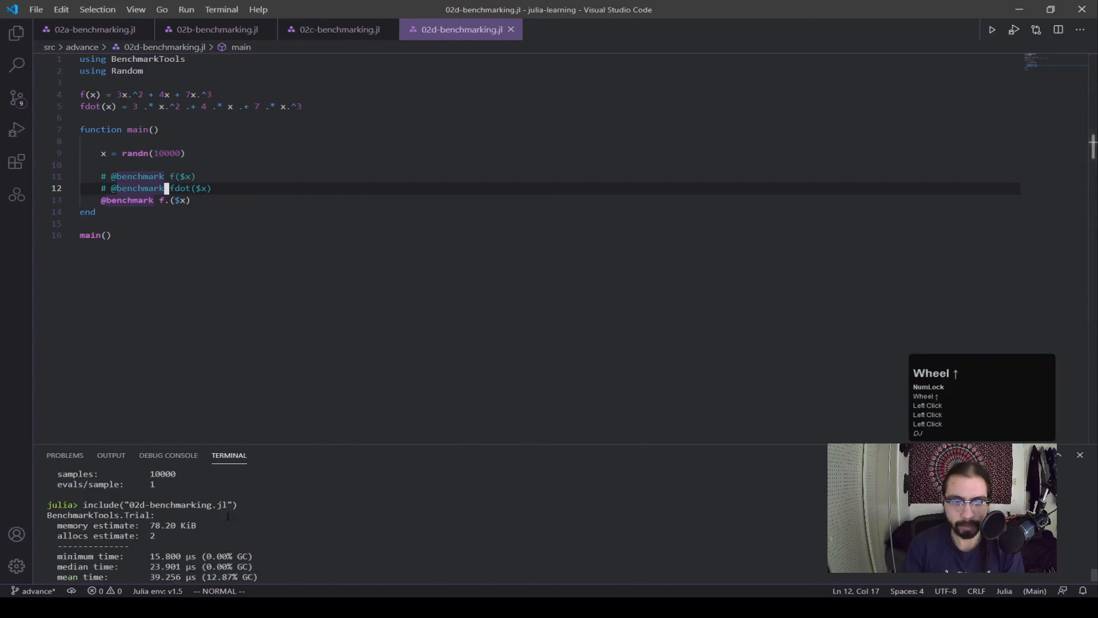
scroll(down, 3)
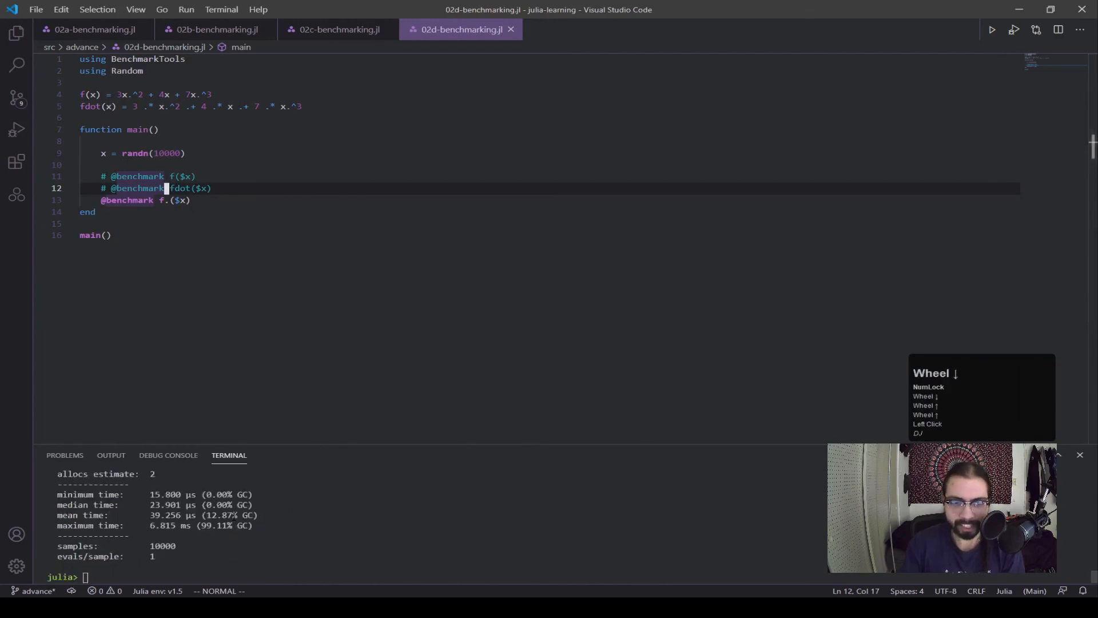
scroll(down, 3)
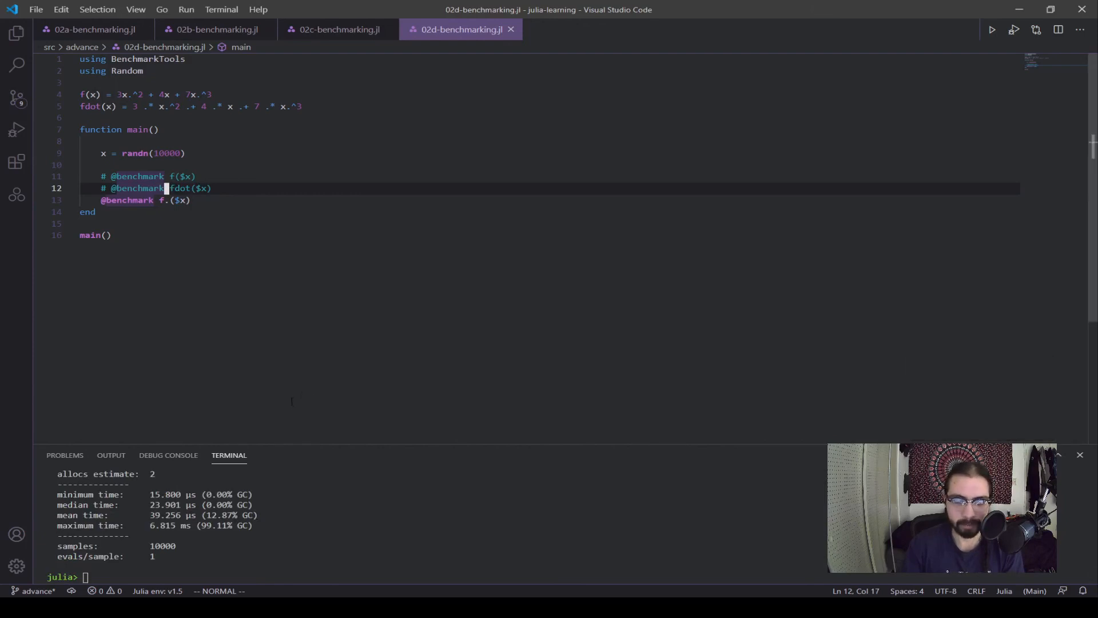
Flip through the 02a, 02b, 02c and 02d scripts, ending on 02c comparing my_append and my_prealloc.
click(91, 30)
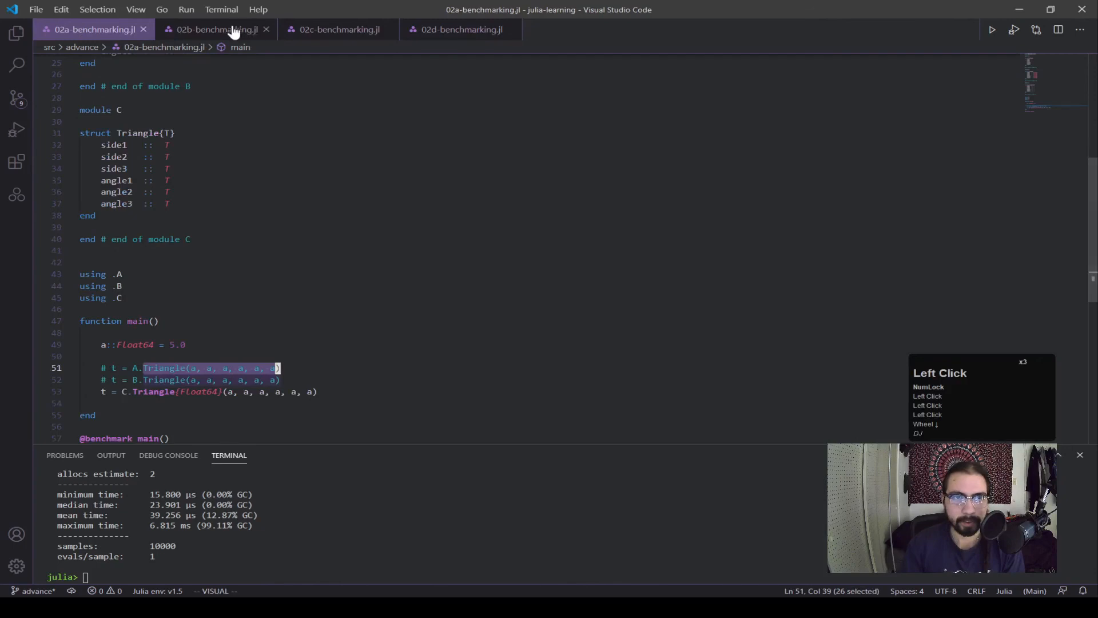
click(460, 30)
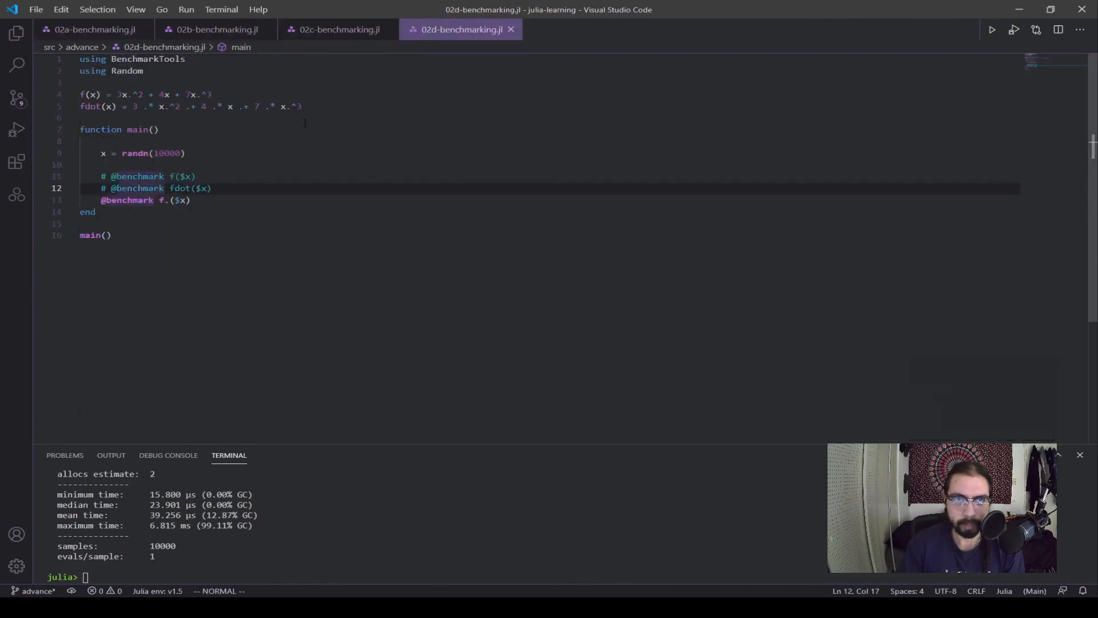
click(339, 30)
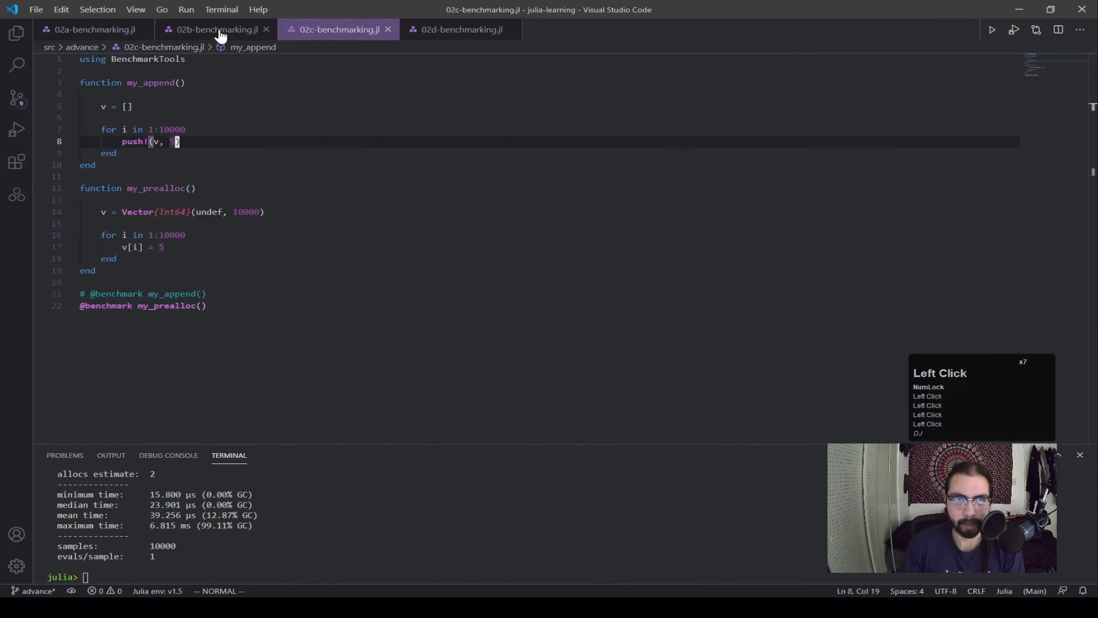
click(91, 30)
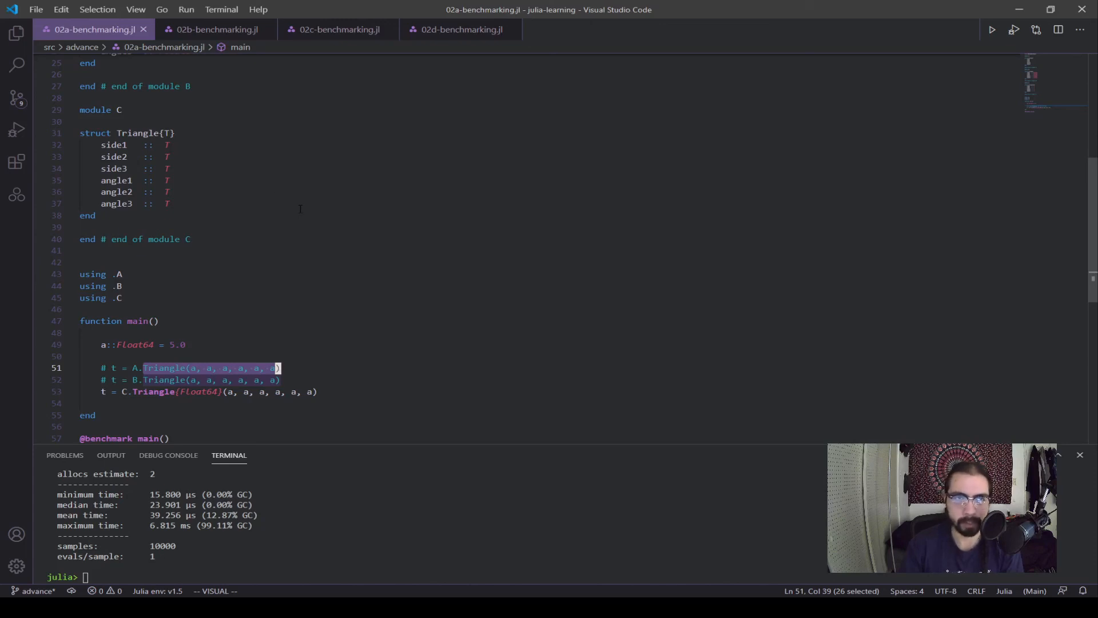
click(338, 30)
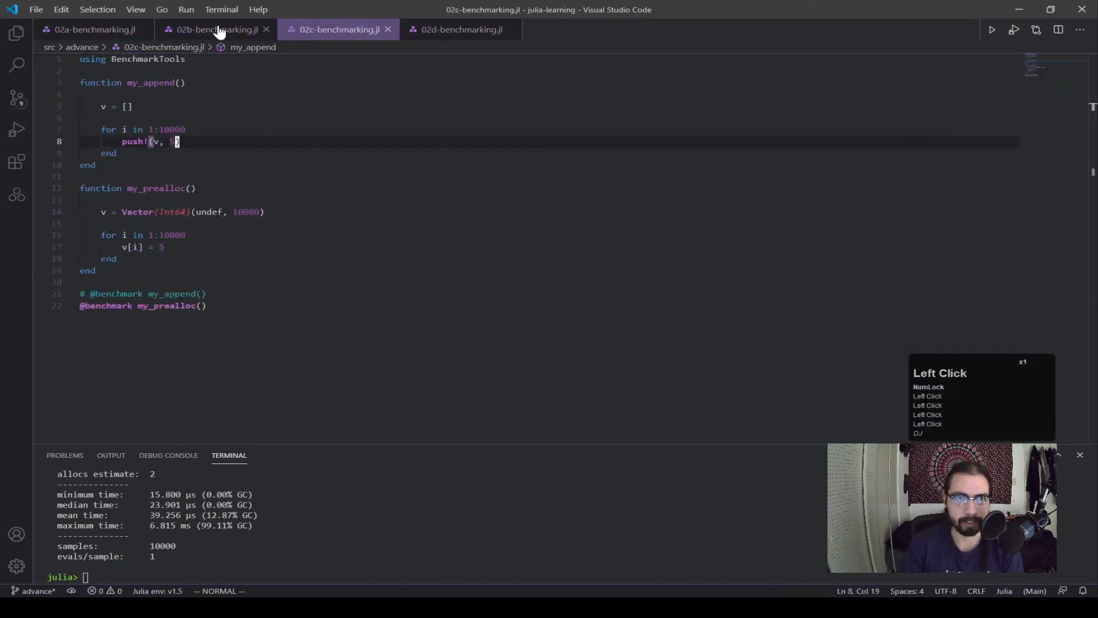
click(91, 29)
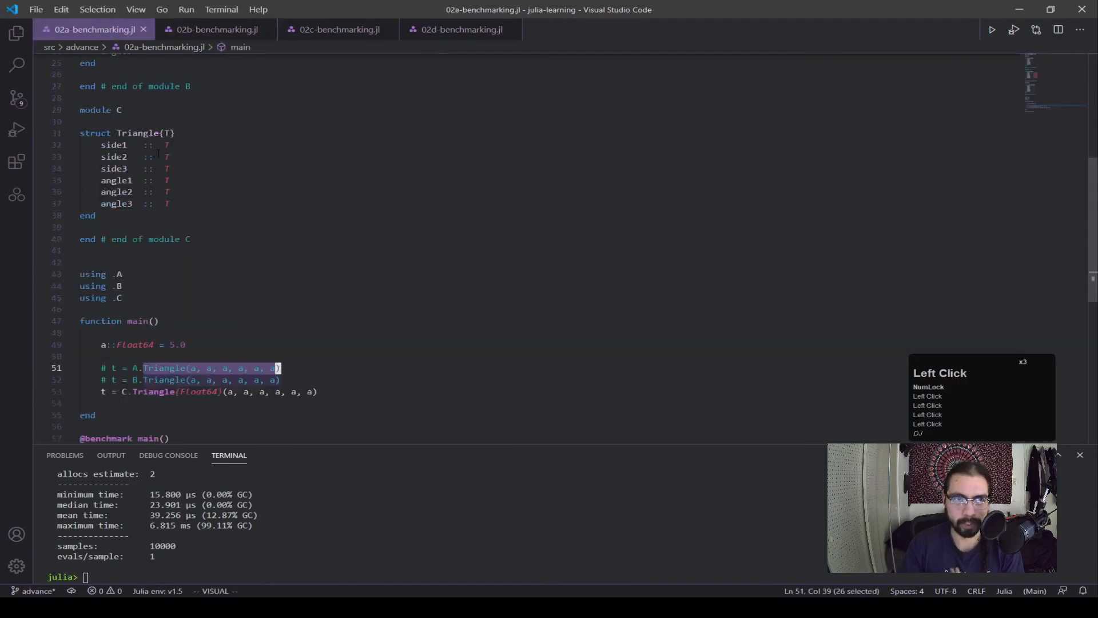
click(215, 30)
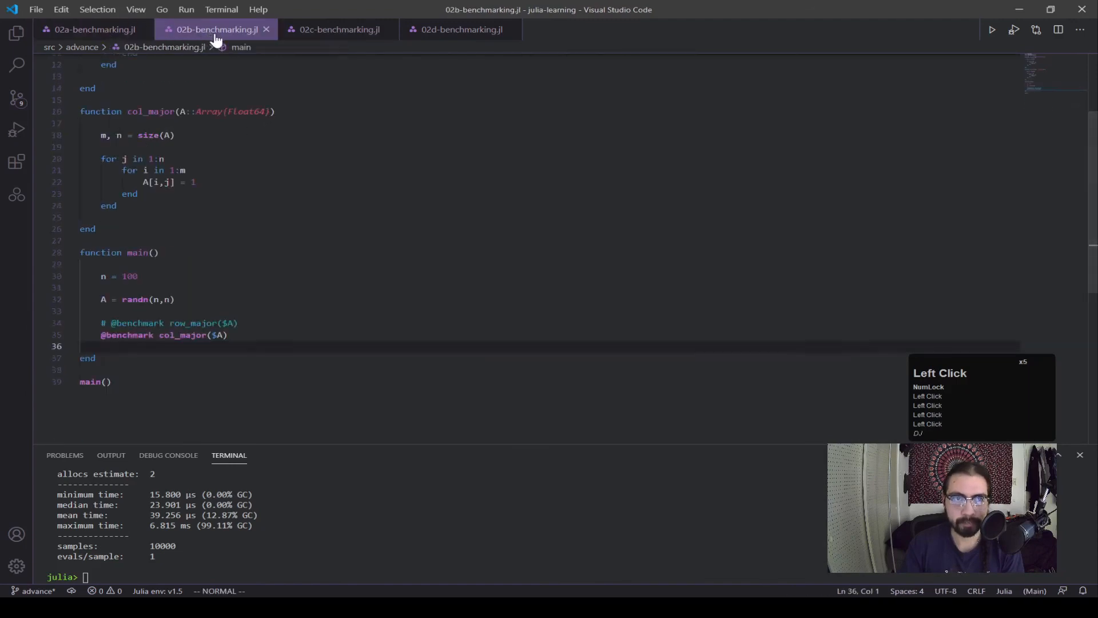
click(338, 30)
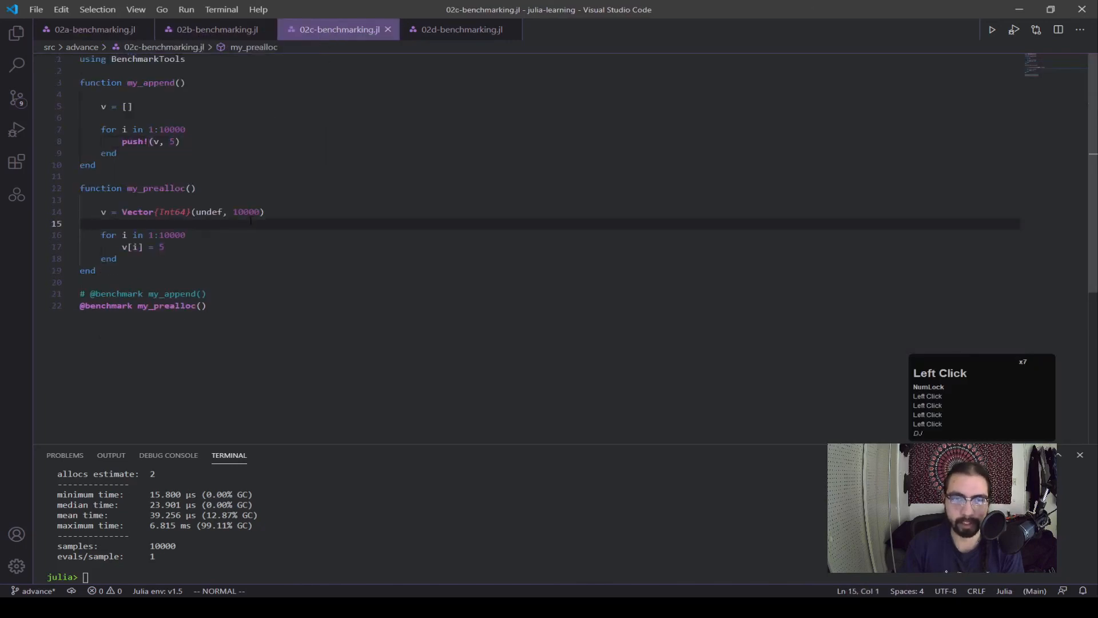
click(460, 29)
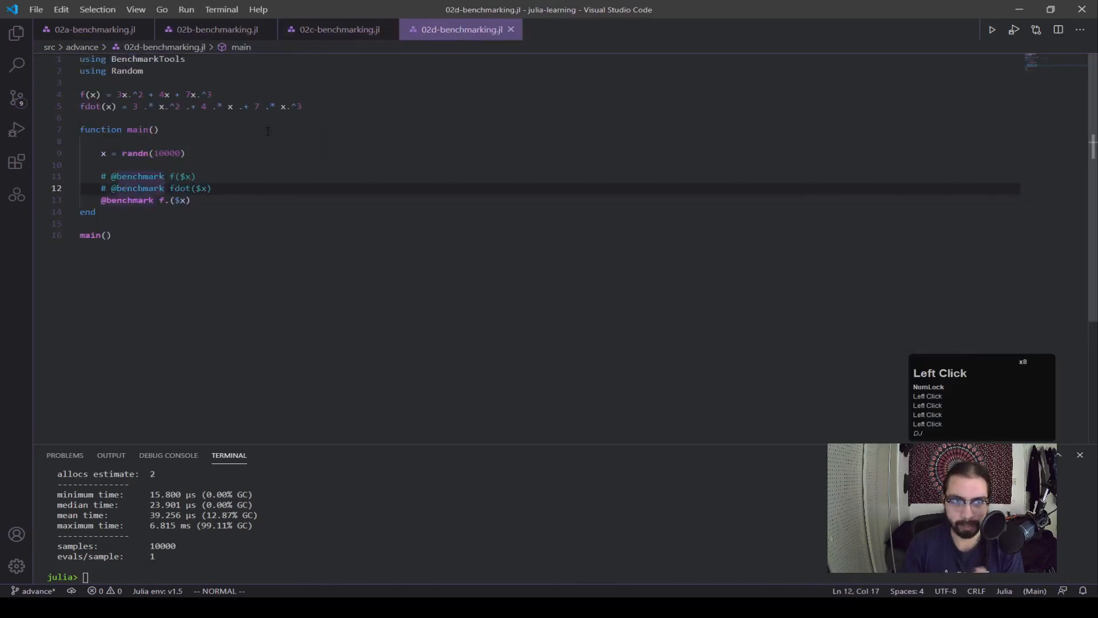
click(338, 30)
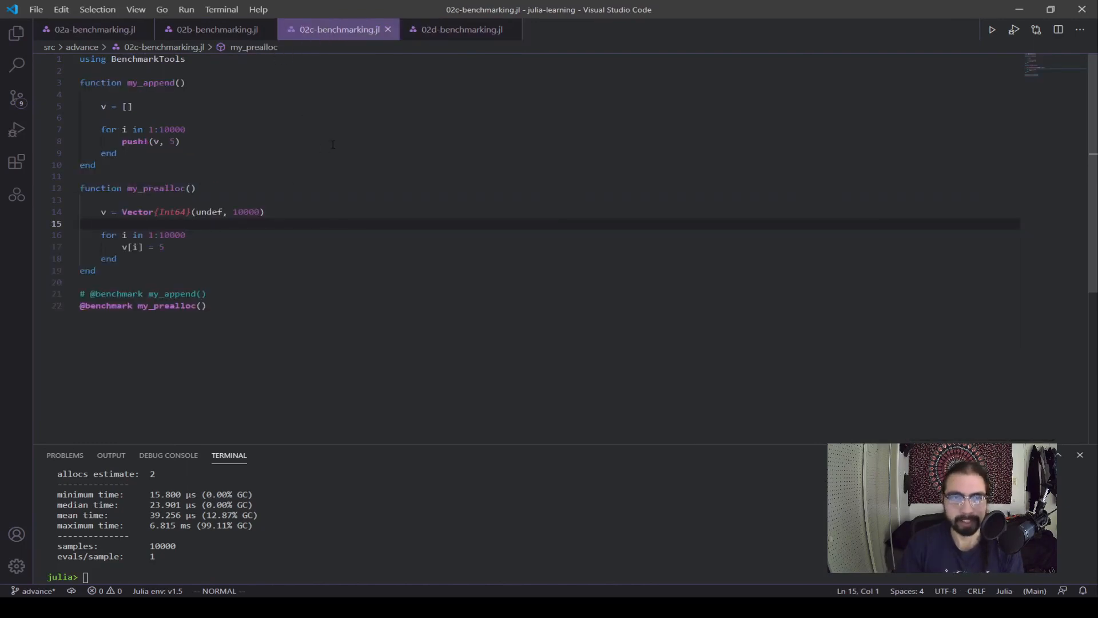
mouse_move(454, 164)
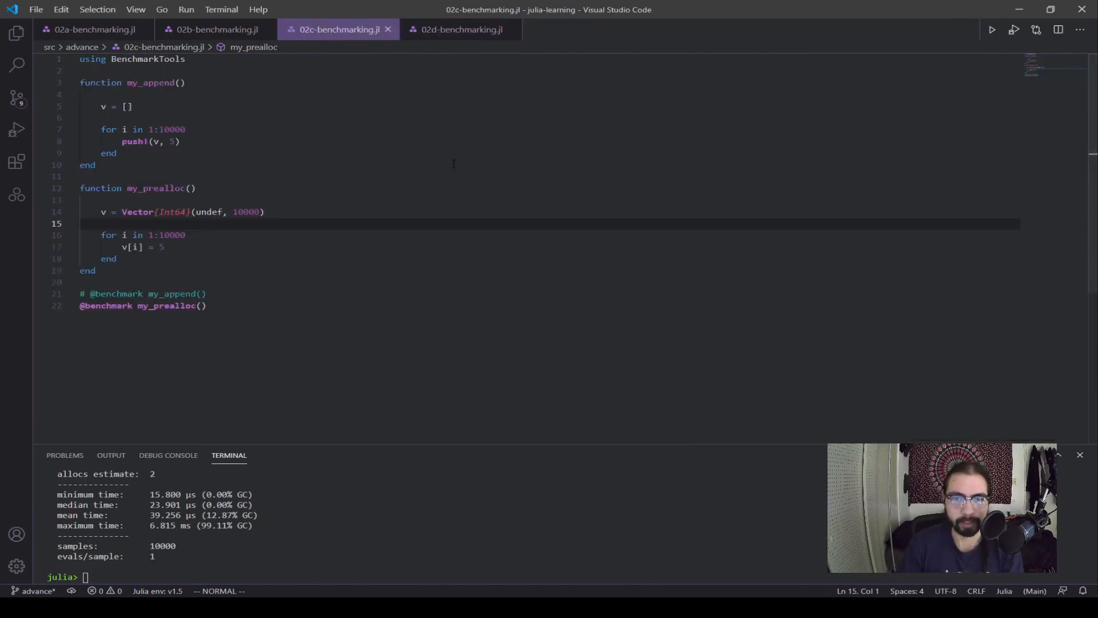